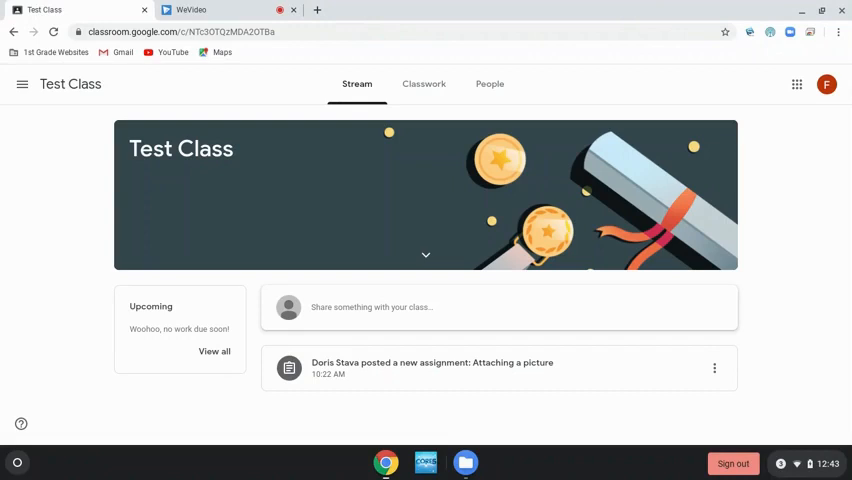
pyautogui.moveTo(212, 76)
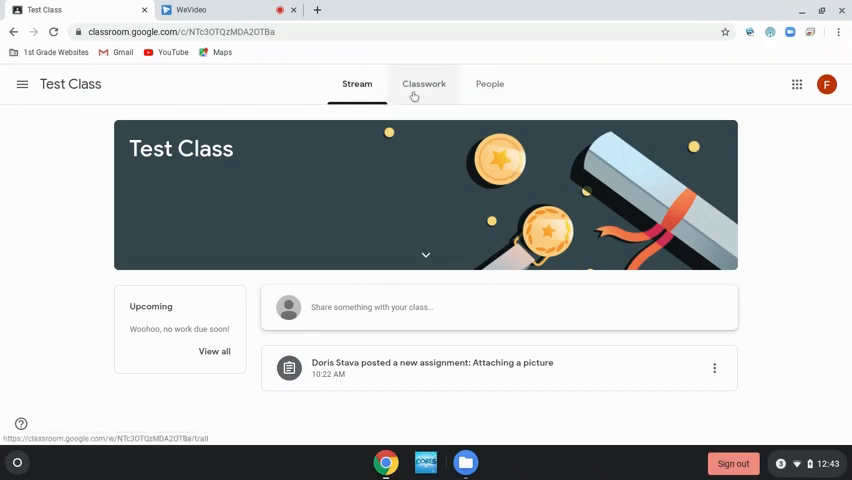
pyautogui.moveTo(490, 84)
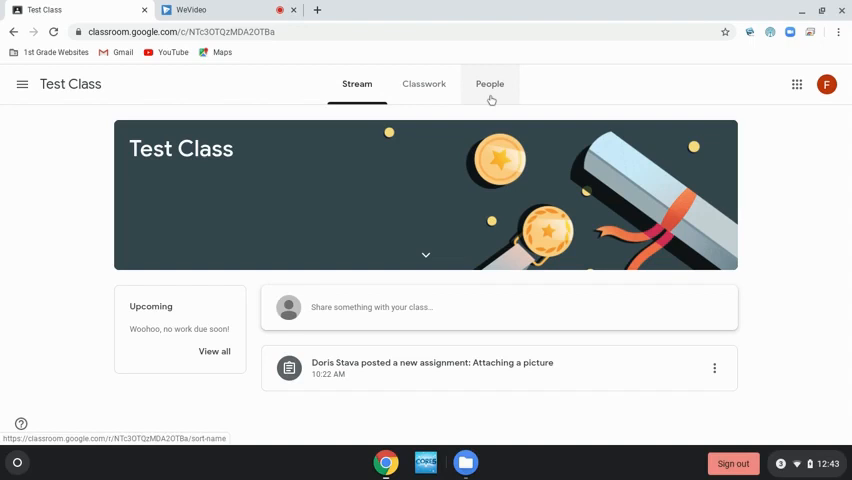
pyautogui.moveTo(424, 84)
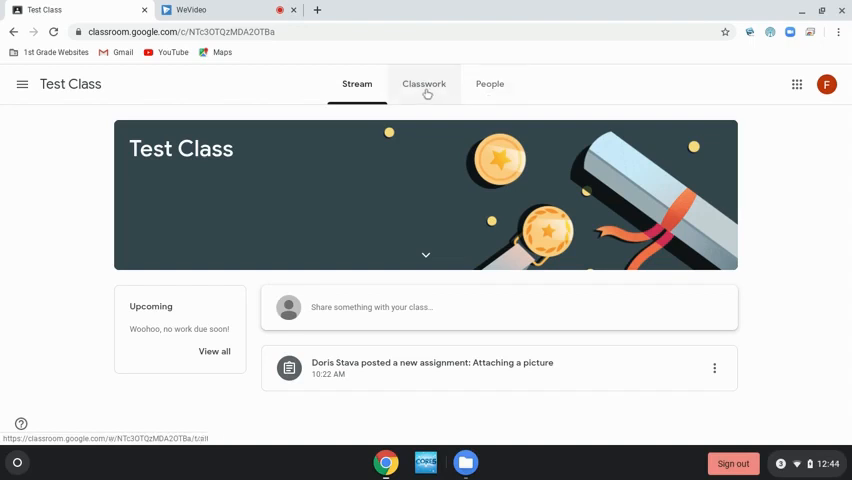
# Step: Switch to Test Class's Classwork page showing the 'Attaching a picture' assignment
pyautogui.click(424, 84)
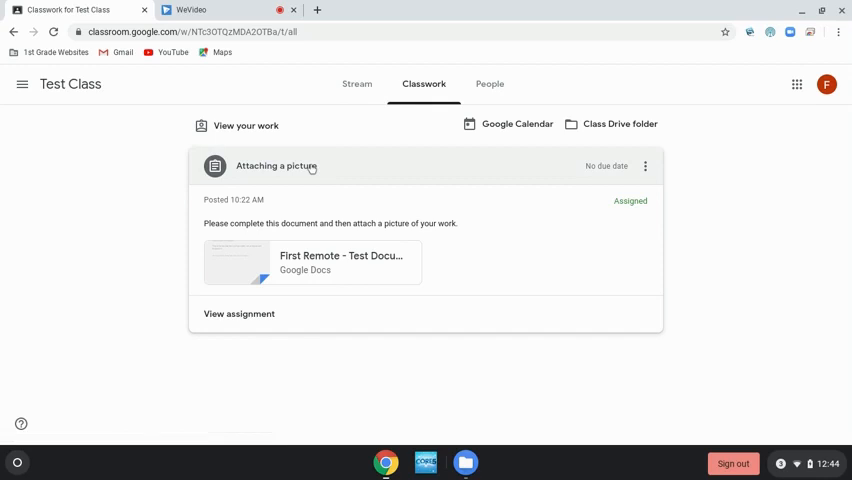
pyautogui.moveTo(284, 208)
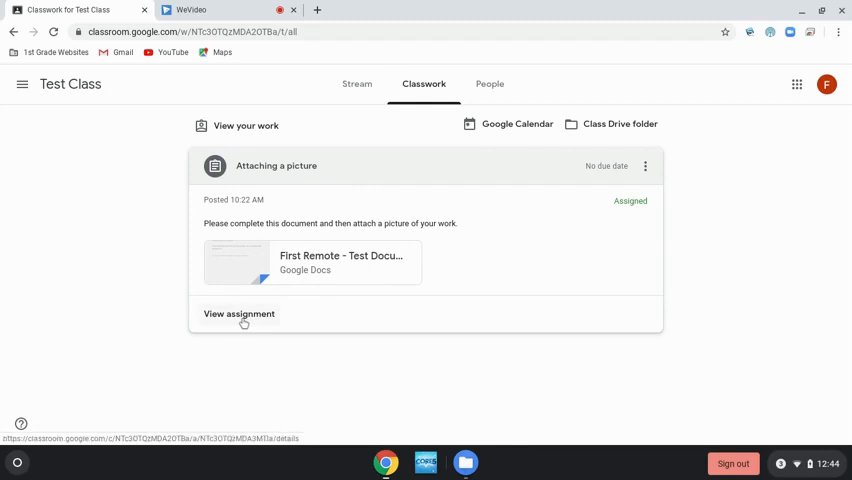
# Step: View the full 'Attaching a picture' assignment and bring up the Add or create choices
pyautogui.click(240, 314)
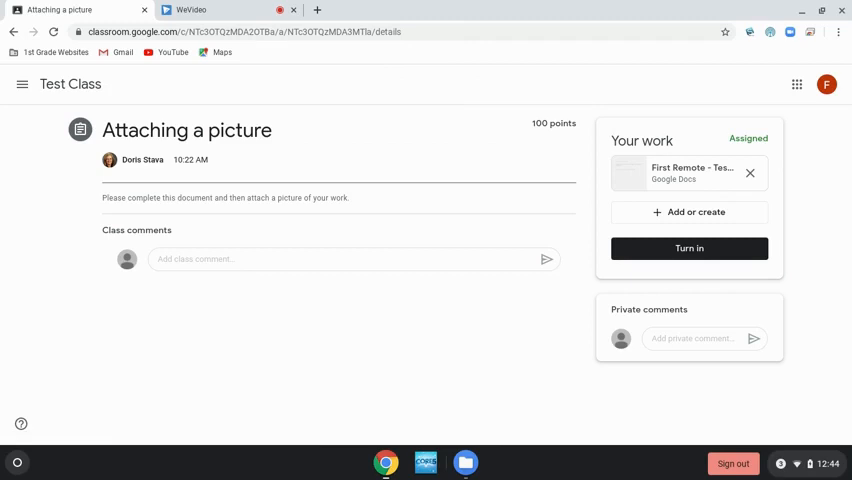
pyautogui.moveTo(372, 284)
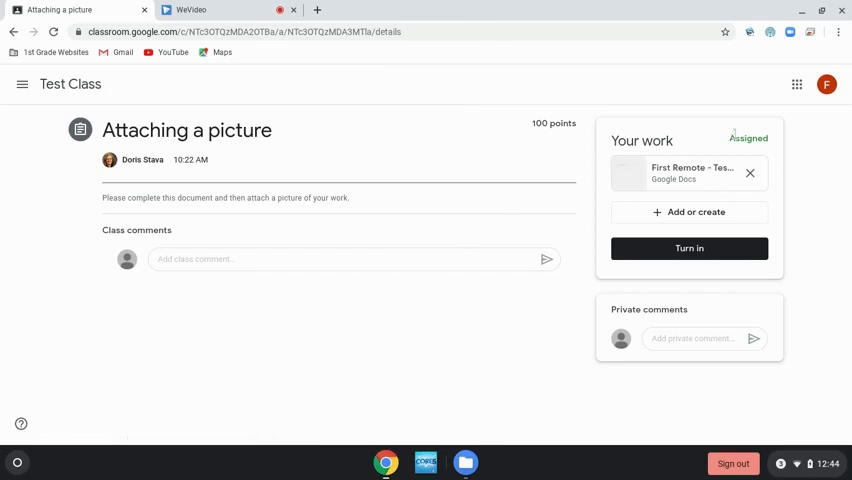
pyautogui.moveTo(690, 172)
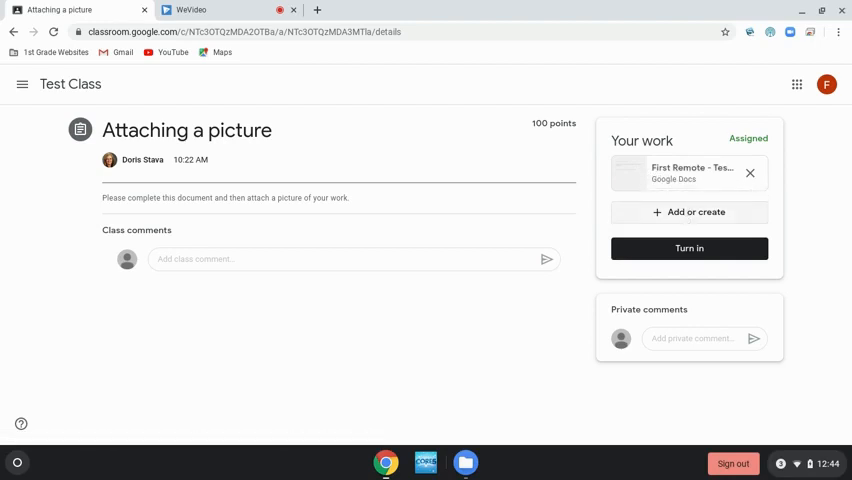
pyautogui.moveTo(680, 216)
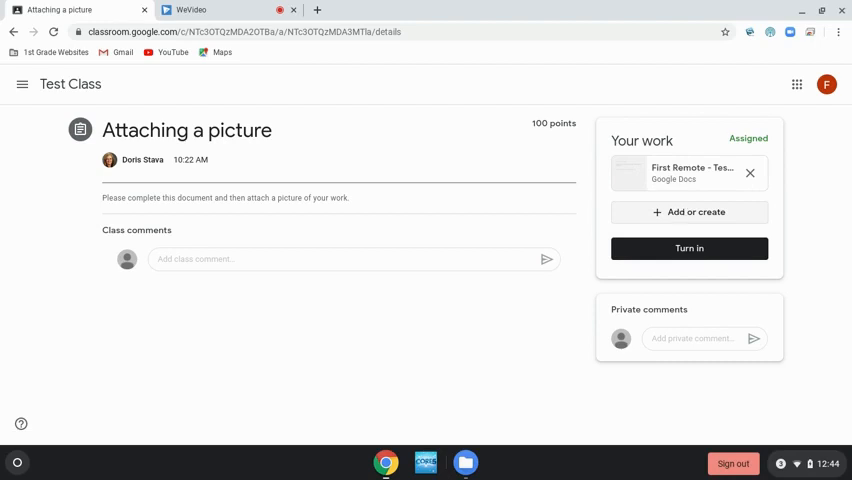
pyautogui.click(688, 212)
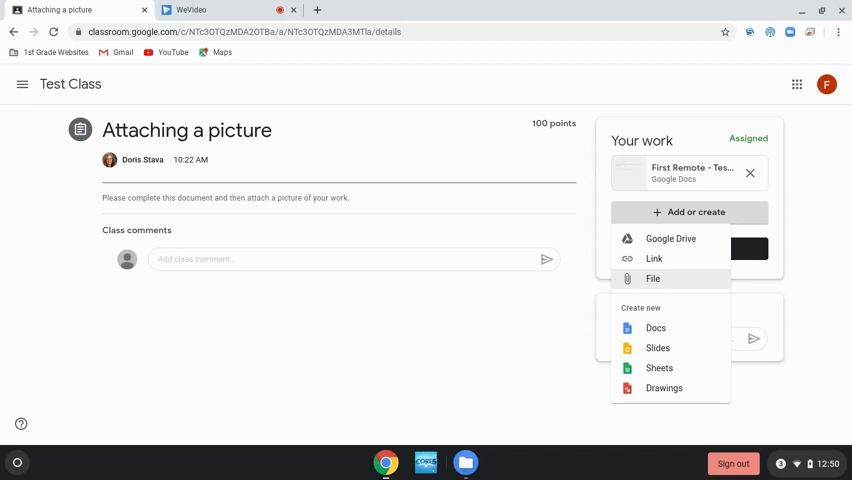
# Step: Choose to attach a File and browse the device, landing in the Downloads folder of JPEG photos
pyautogui.click(652, 278)
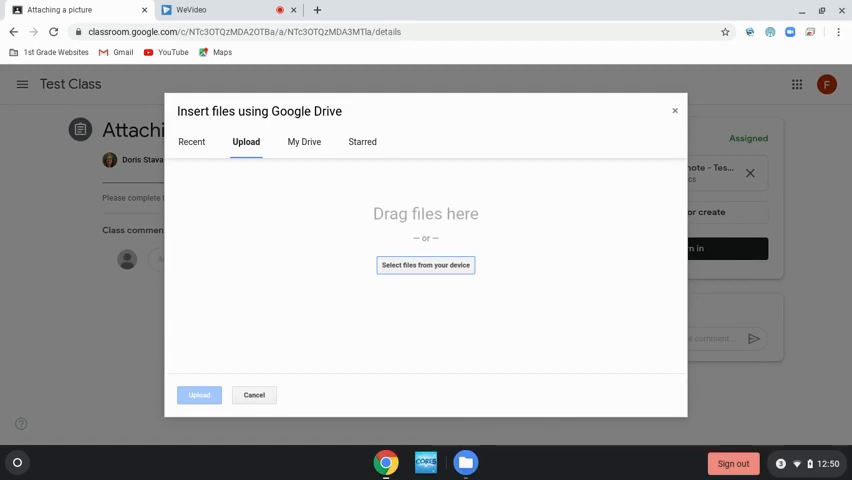
pyautogui.moveTo(528, 212)
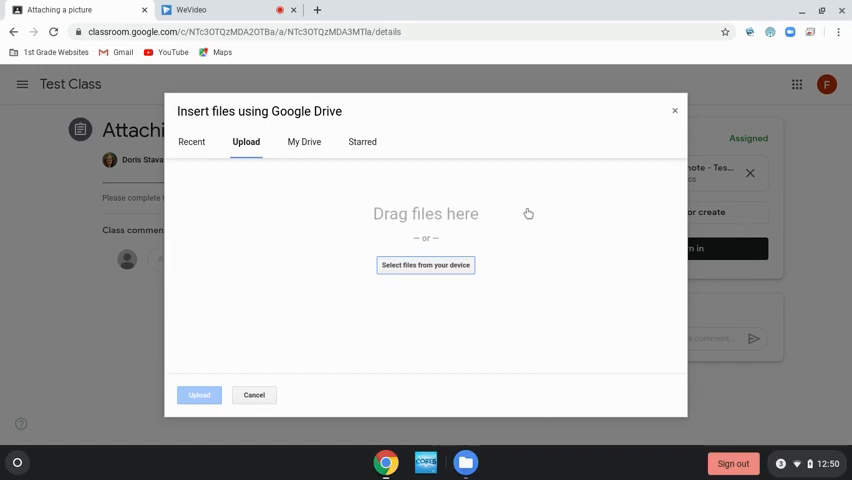
pyautogui.moveTo(424, 264)
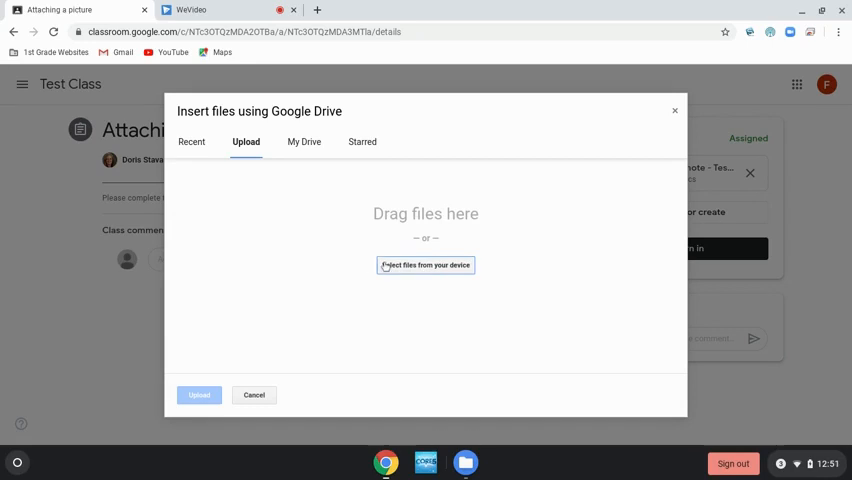
pyautogui.click(424, 264)
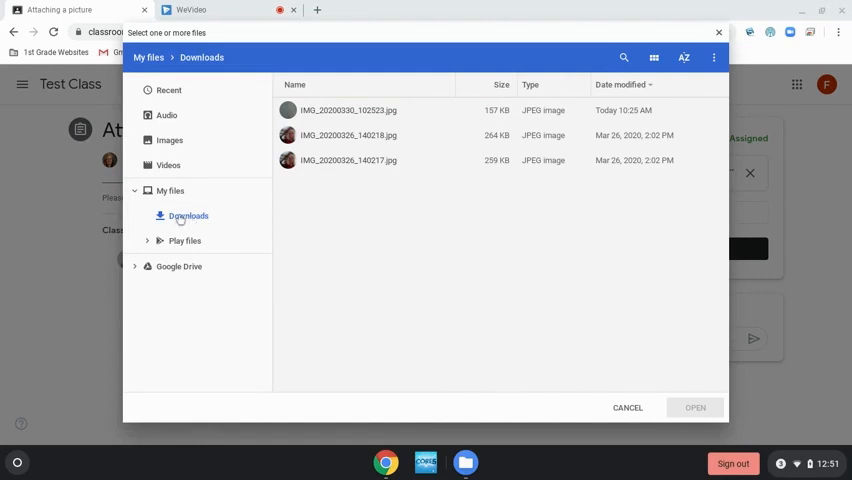
# Step: Look at My files briefly, then return the file picker to the Downloads folder with its three JPEG photos
pyautogui.click(188, 216)
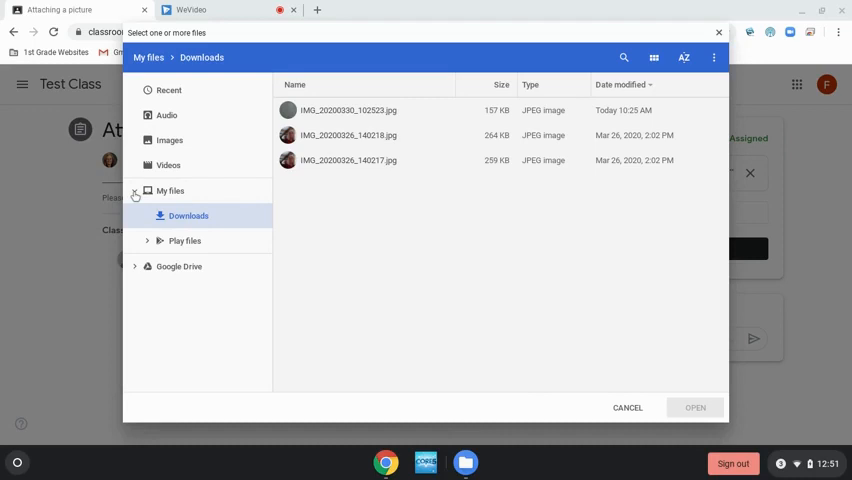
pyautogui.click(136, 192)
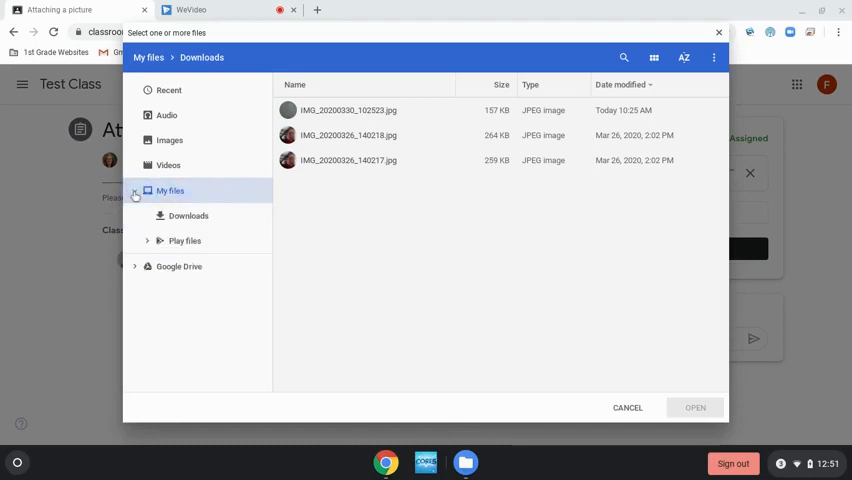
pyautogui.click(136, 192)
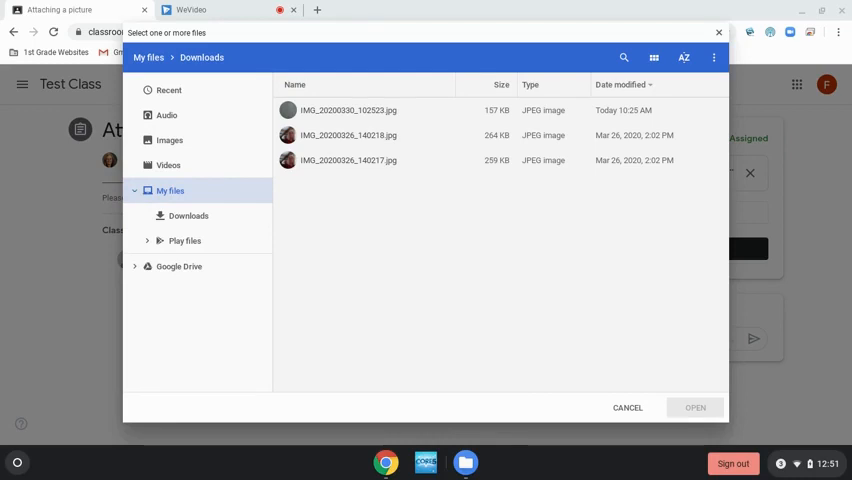
pyautogui.click(136, 190)
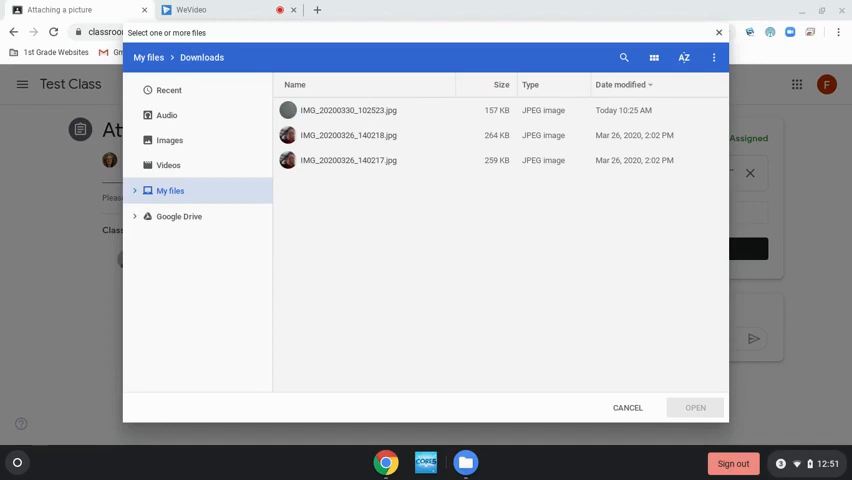
pyautogui.click(136, 190)
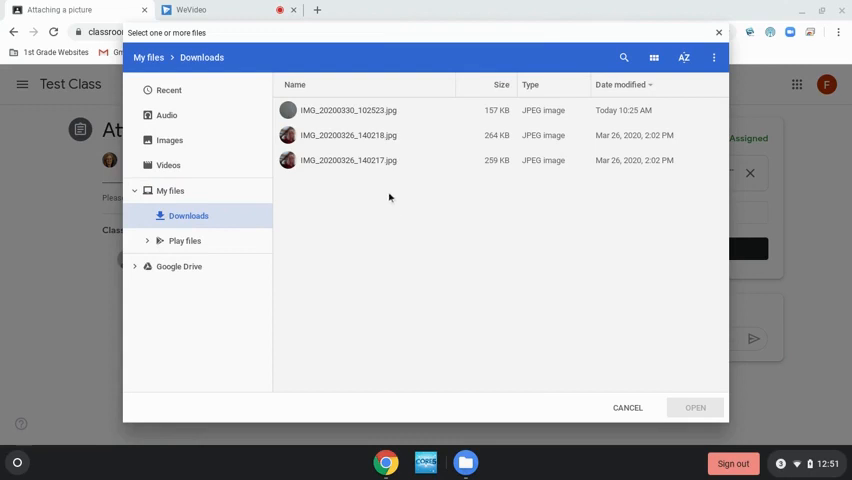
pyautogui.moveTo(372, 116)
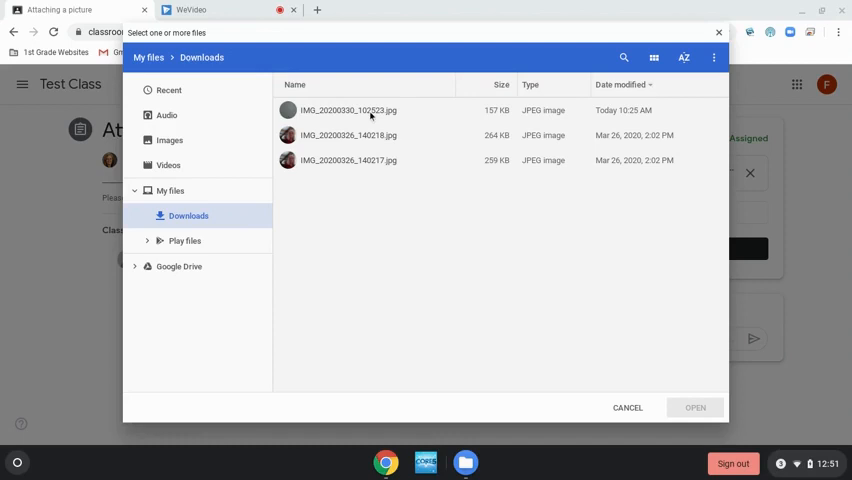
pyautogui.moveTo(604, 126)
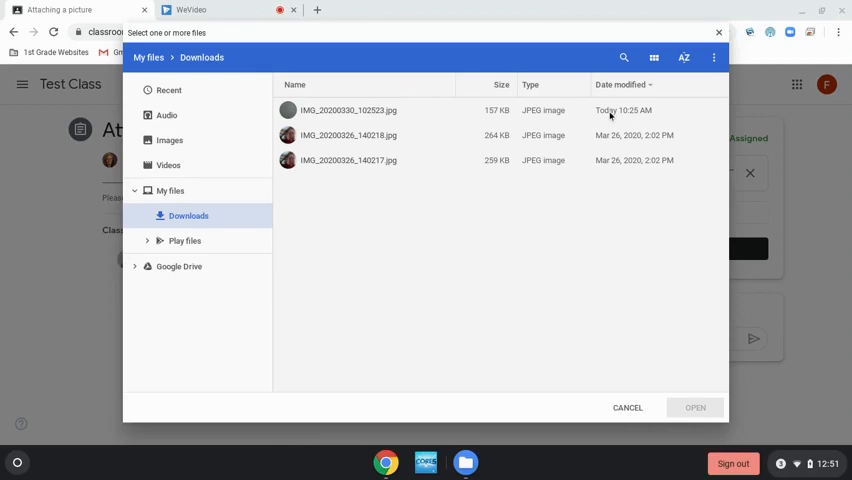
pyautogui.moveTo(496, 116)
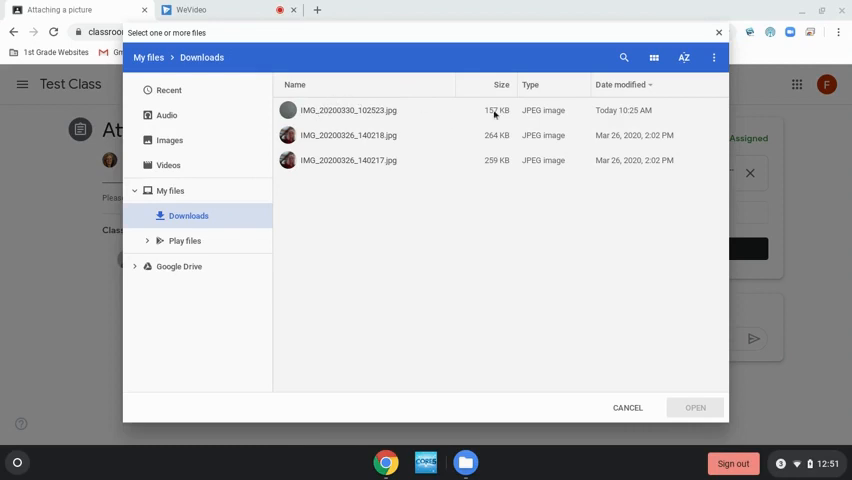
pyautogui.moveTo(620, 116)
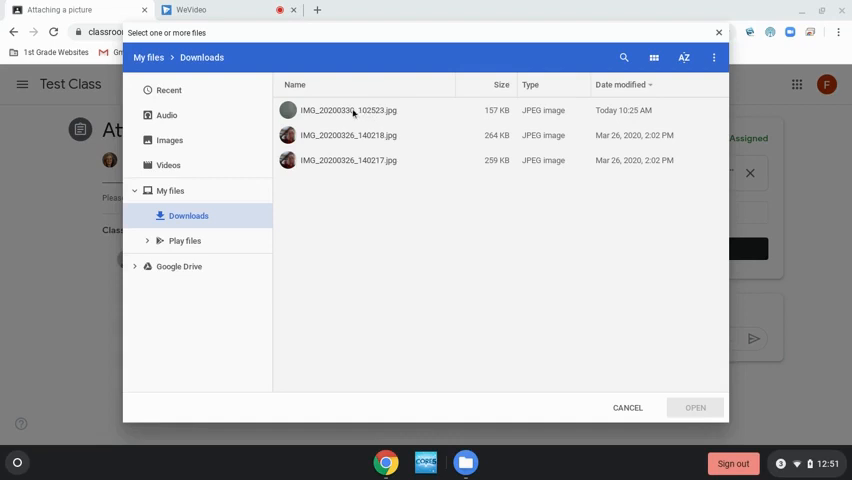
# Step: Upload today's photo IMG_20200330_102523.jpg so it attaches beside the Google Doc
pyautogui.click(348, 110)
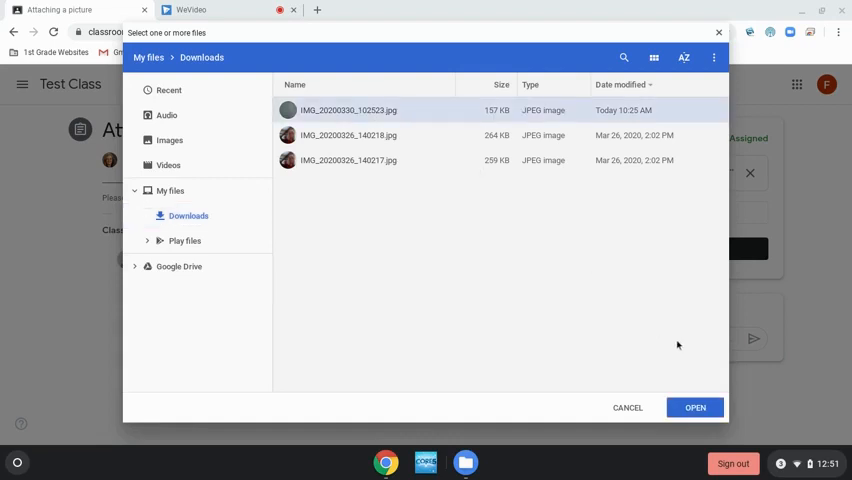
pyautogui.click(694, 408)
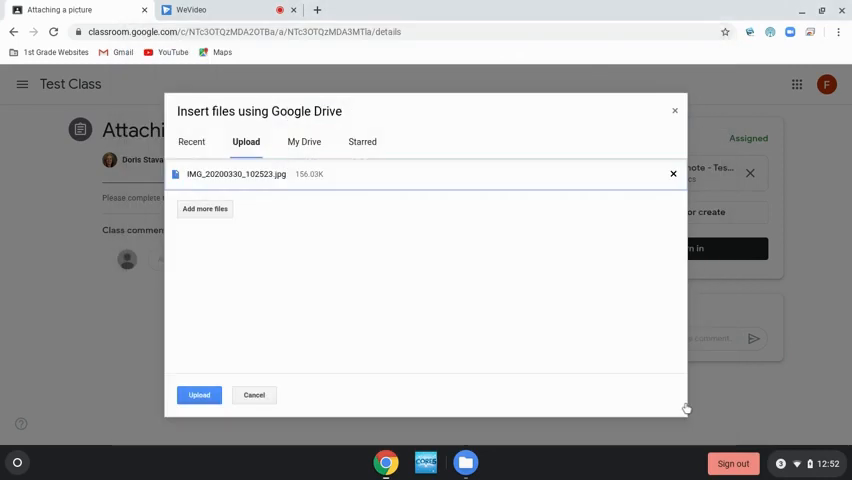
pyautogui.moveTo(288, 300)
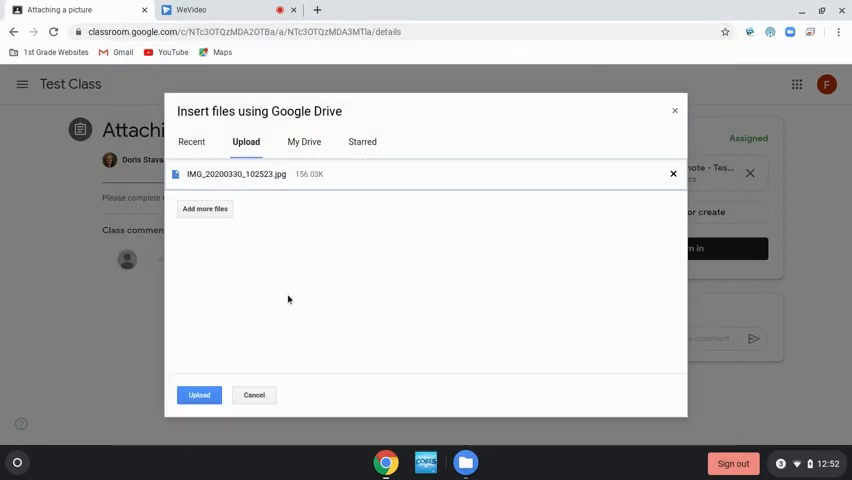
pyautogui.moveTo(206, 286)
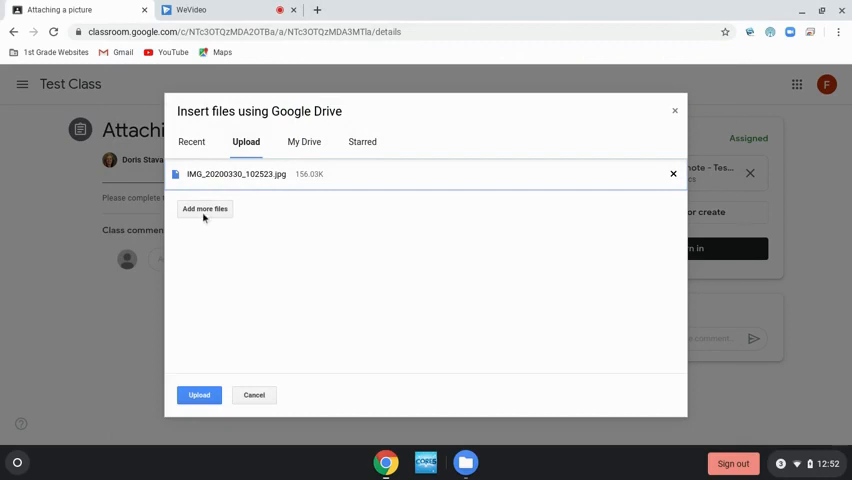
pyautogui.moveTo(204, 228)
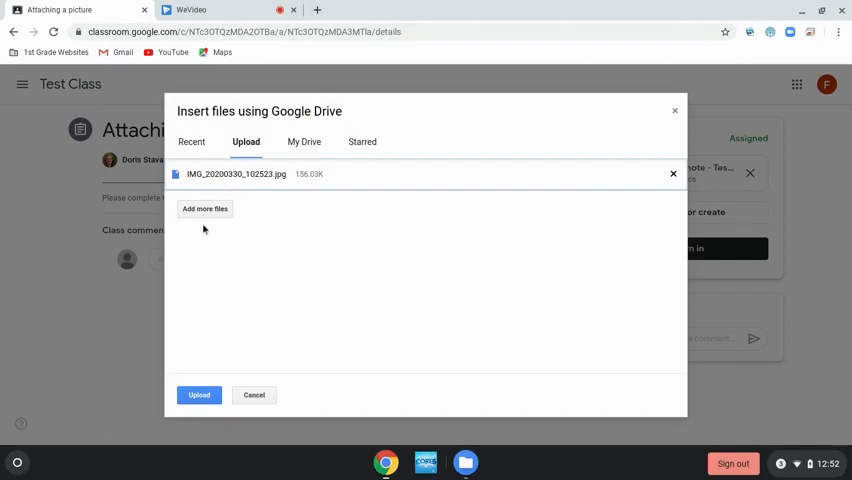
pyautogui.moveTo(198, 394)
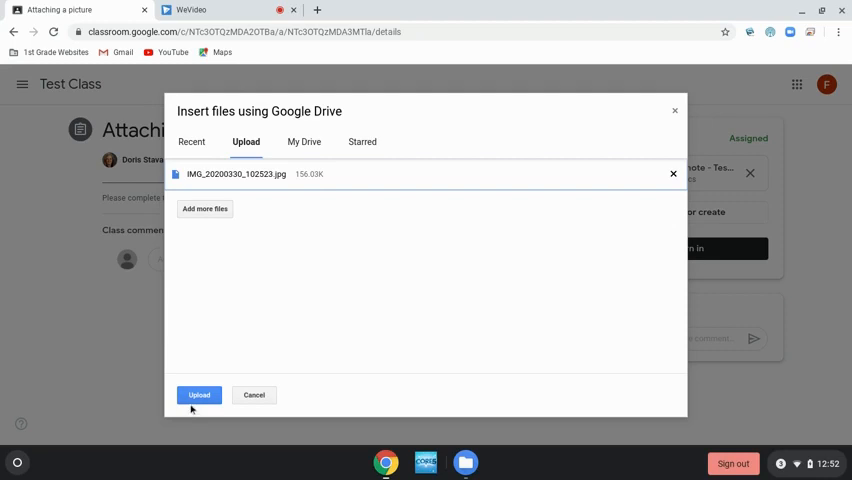
pyautogui.click(198, 394)
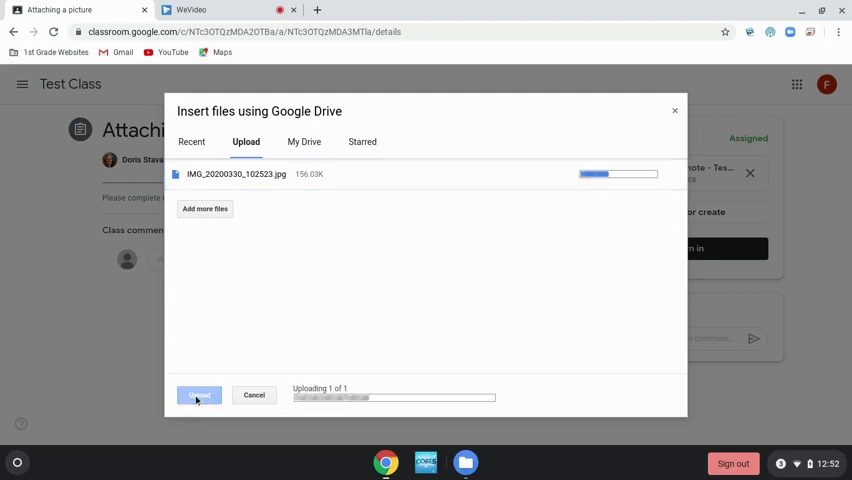
pyautogui.click(198, 394)
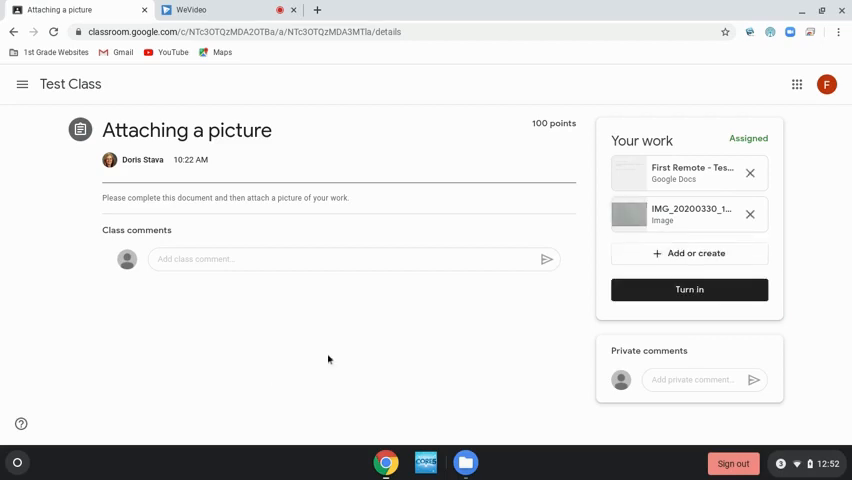
pyautogui.moveTo(680, 220)
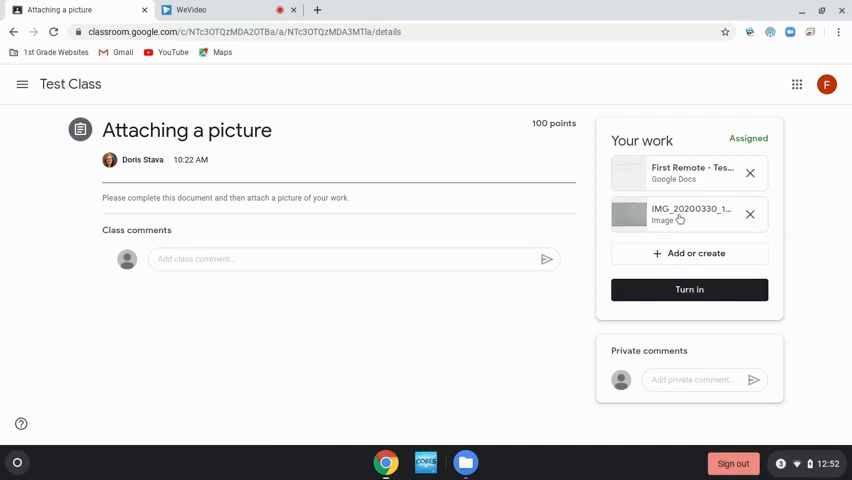
pyautogui.moveTo(680, 218)
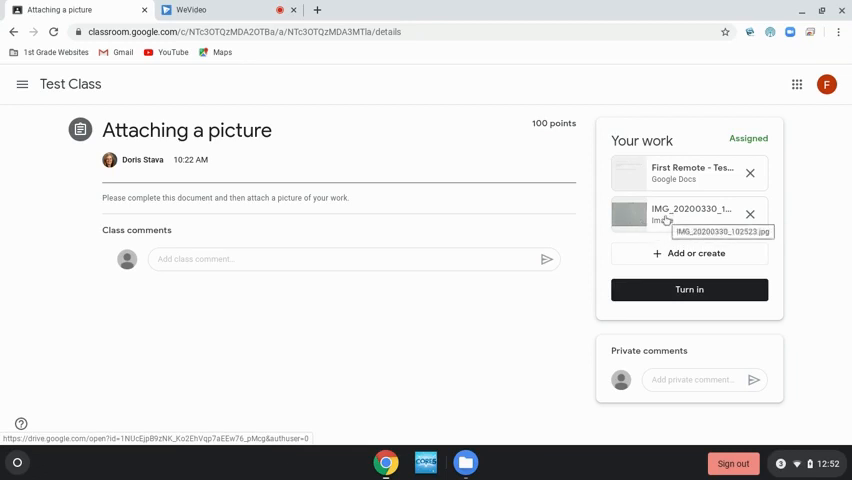
pyautogui.click(628, 216)
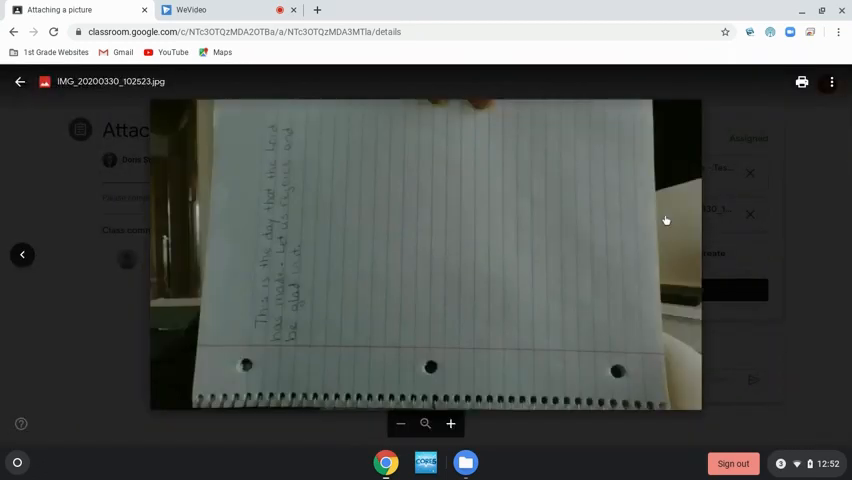
pyautogui.moveTo(4, 68)
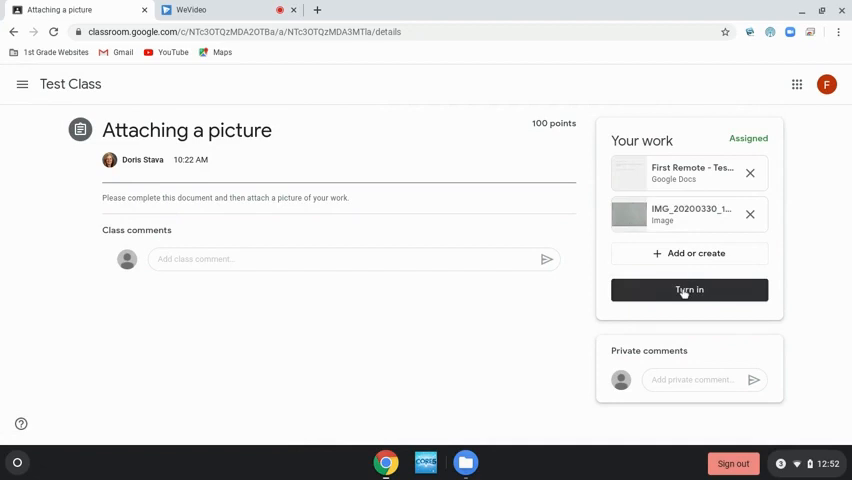
# Step: Turn in the assignment with the Google Doc and photo, confirming the submission
pyautogui.click(688, 288)
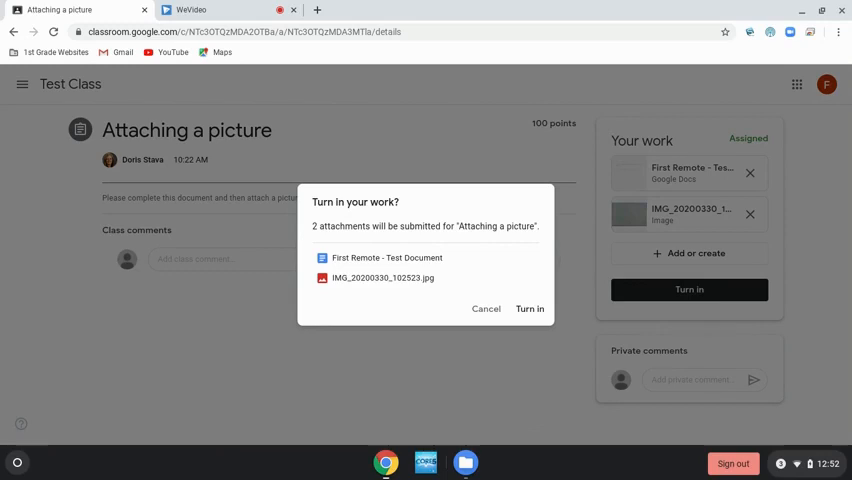
pyautogui.moveTo(576, 282)
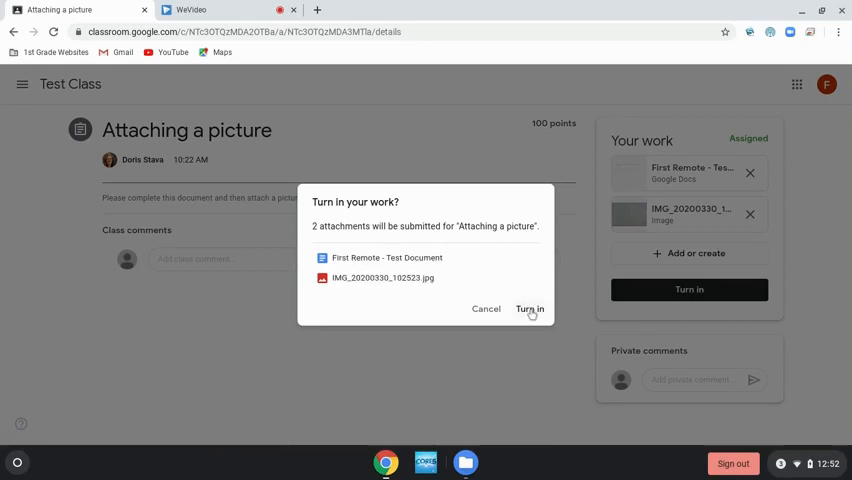
pyautogui.click(528, 308)
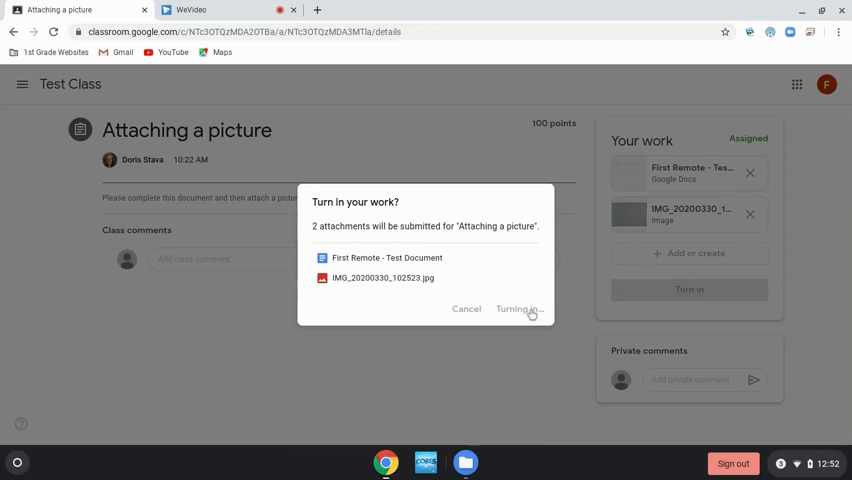
pyautogui.click(520, 308)
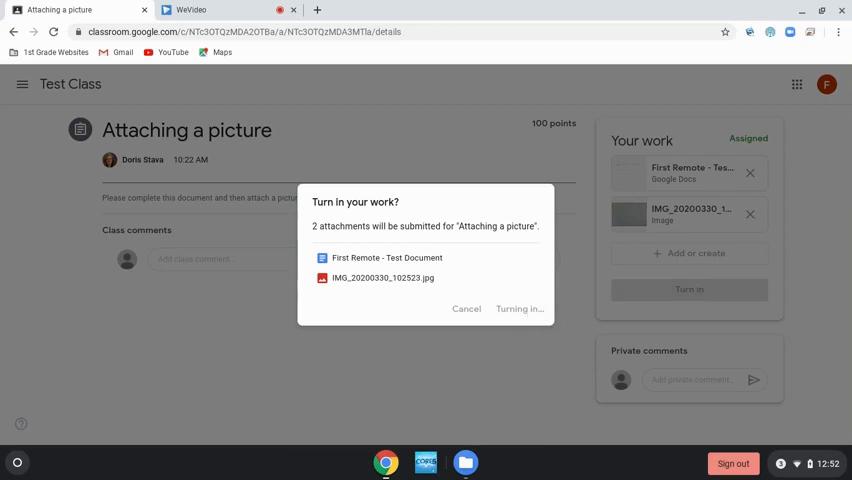
pyautogui.click(520, 308)
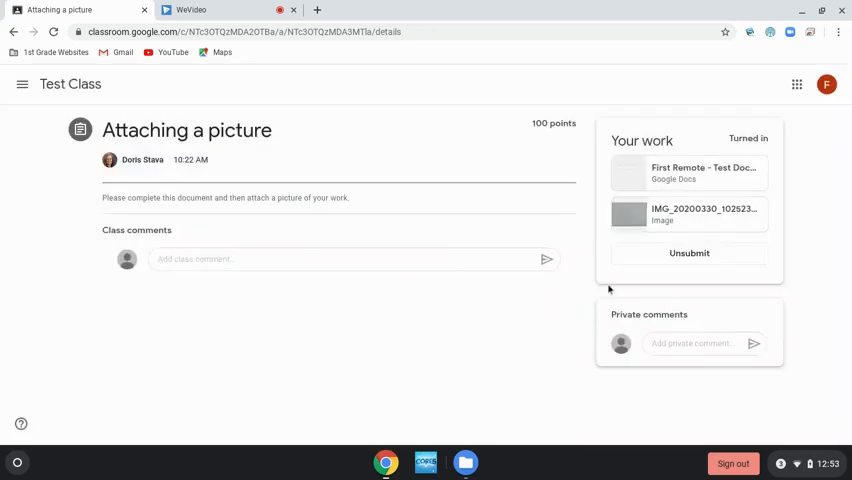
pyautogui.moveTo(608, 288)
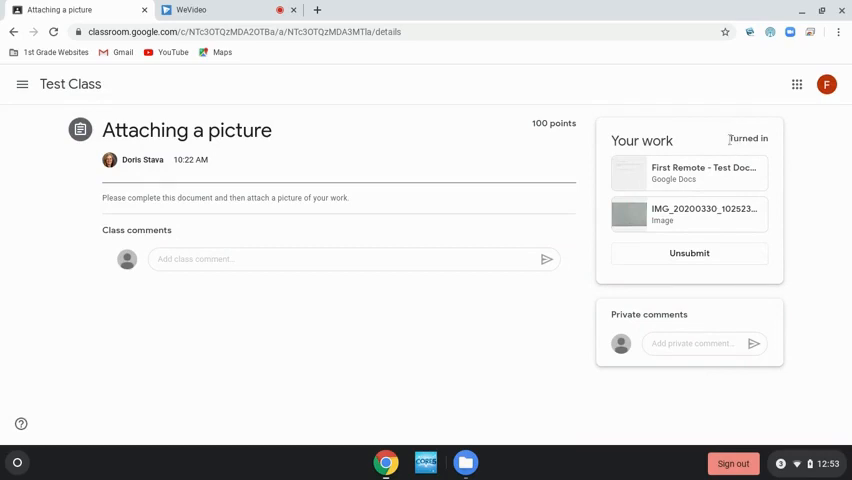
pyautogui.moveTo(690, 212)
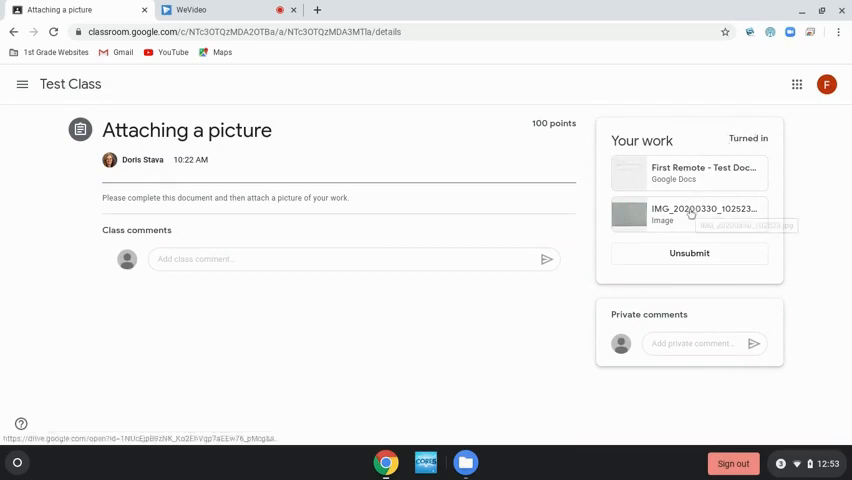
pyautogui.moveTo(608, 270)
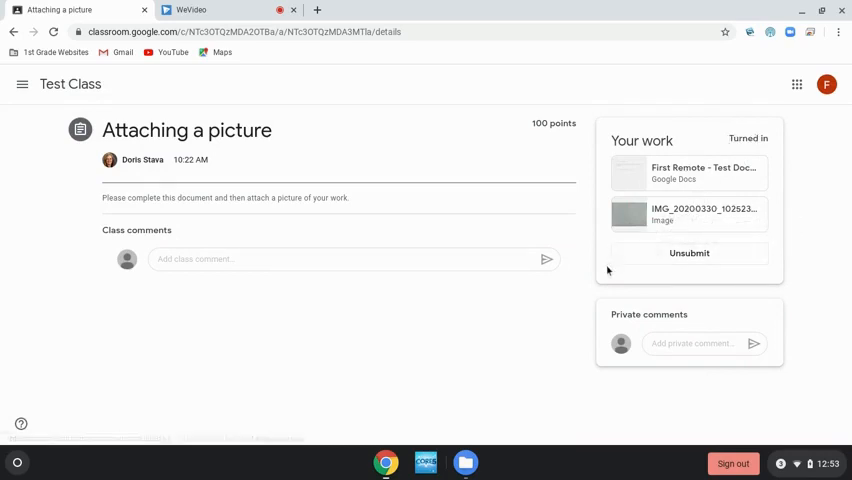
pyautogui.moveTo(580, 308)
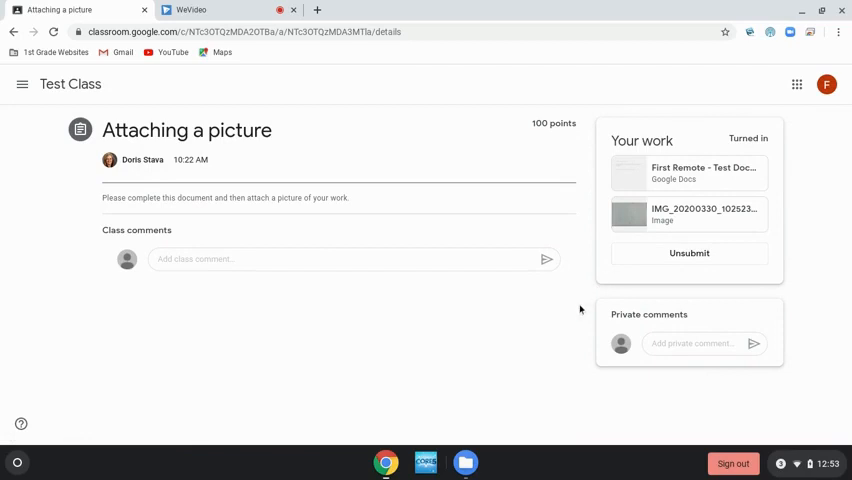